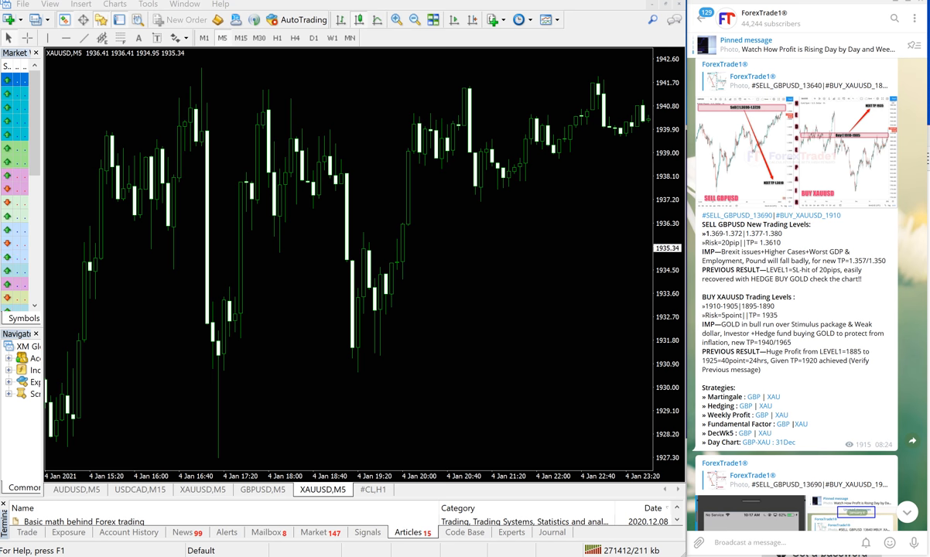
pyautogui.moveTo(499, 162)
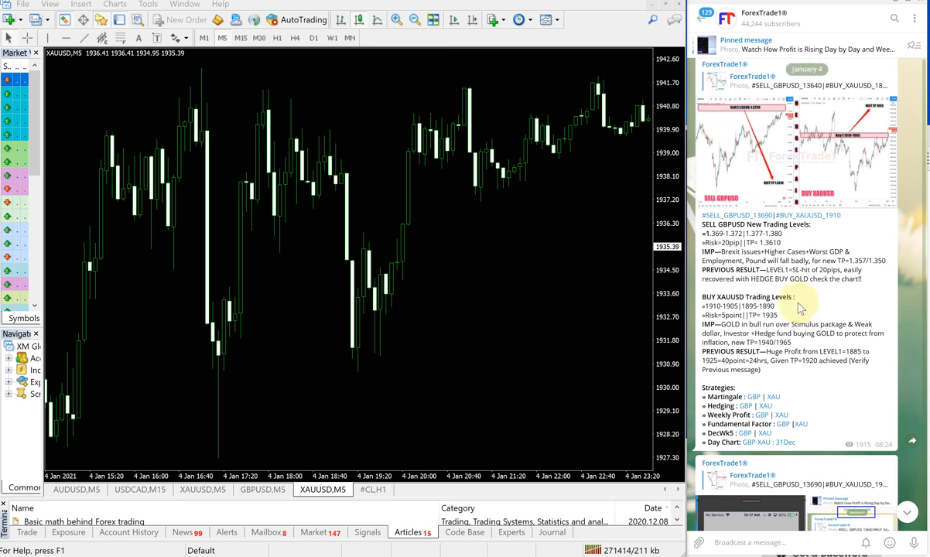
pyautogui.moveTo(884, 260)
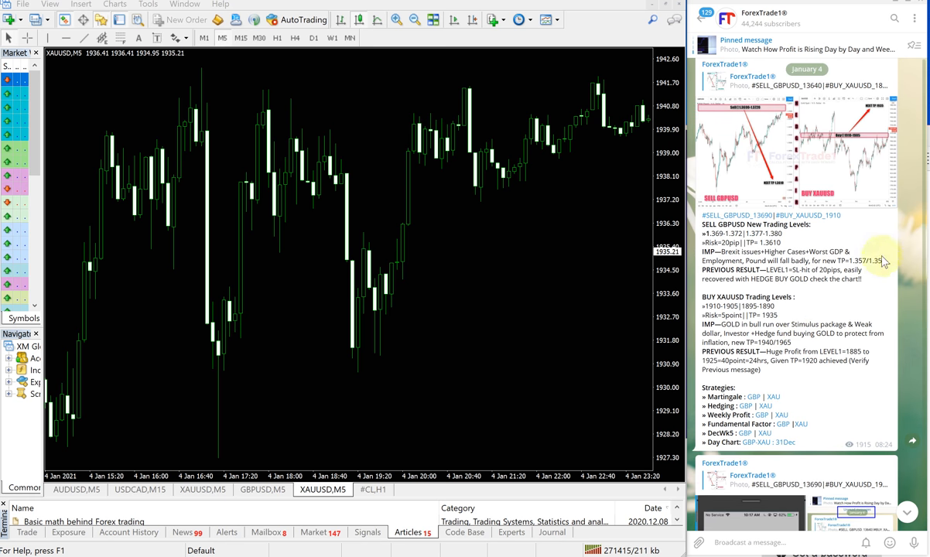
# Check the ForexTrade1 channel details, then circle the GBPUSD M5 peak and trace its fall.
pyautogui.click(763, 17)
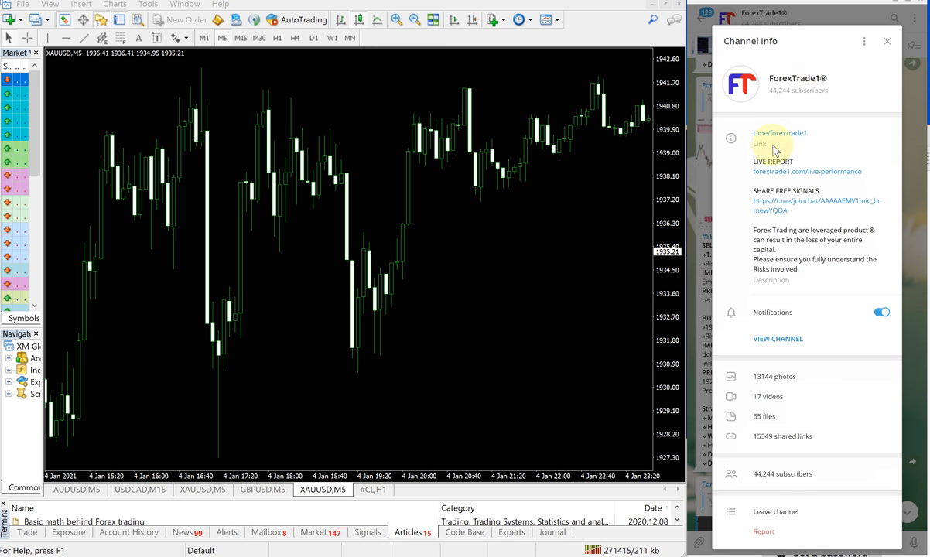
pyautogui.moveTo(809, 144)
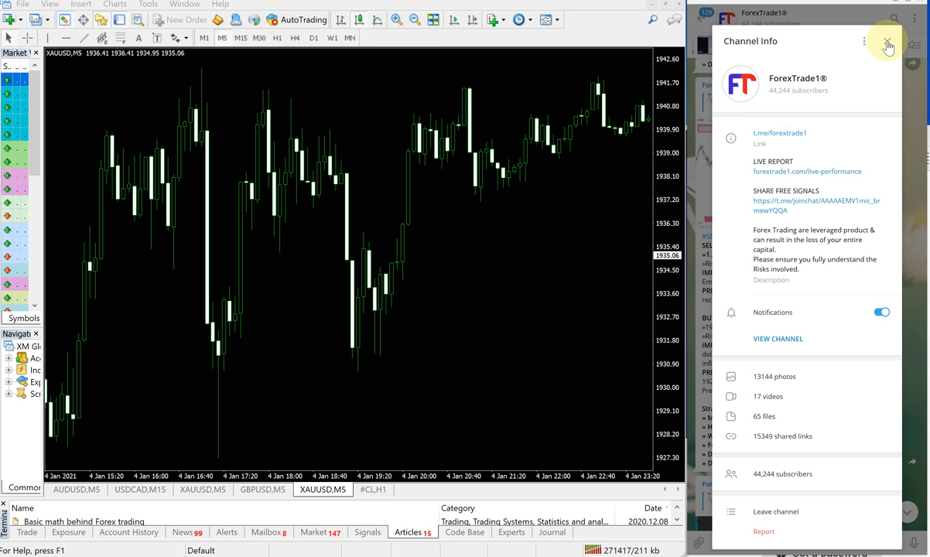
pyautogui.click(886, 42)
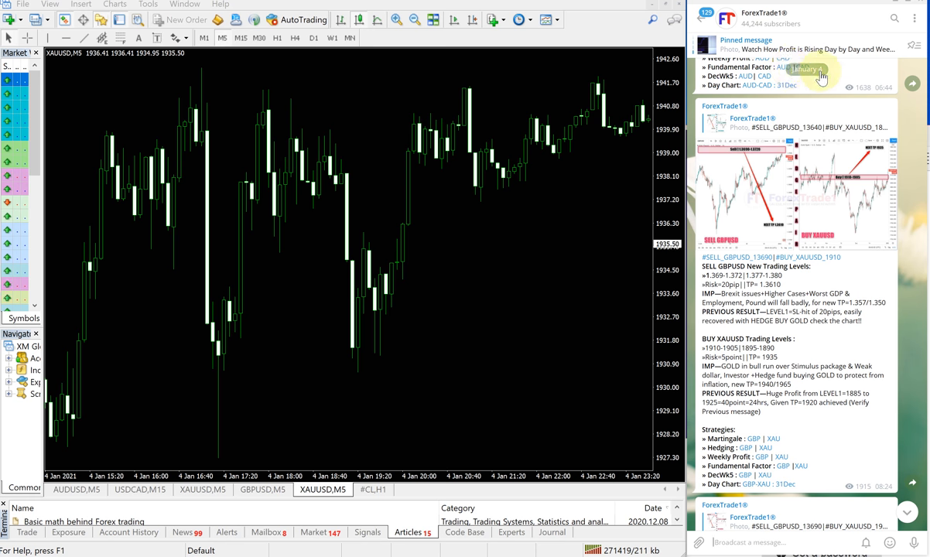
pyautogui.scroll(-3)
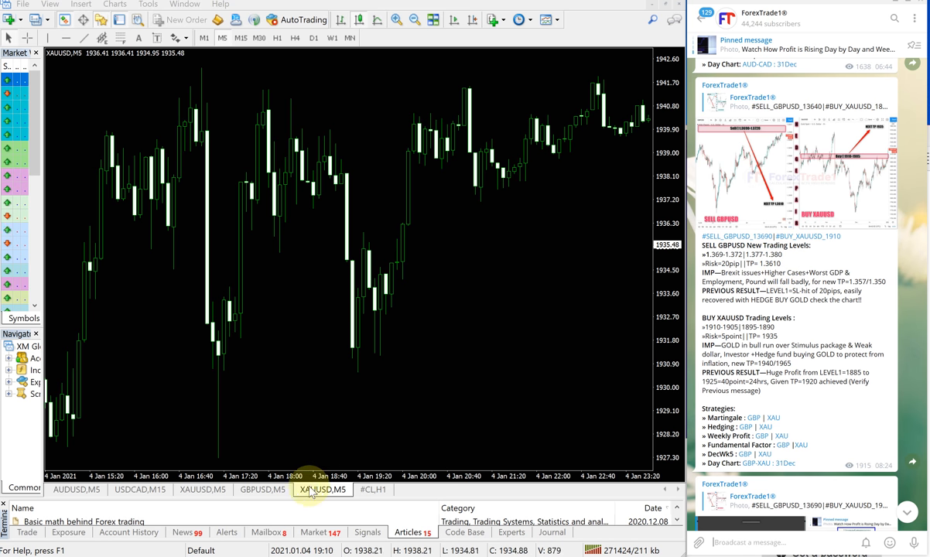
pyautogui.click(263, 489)
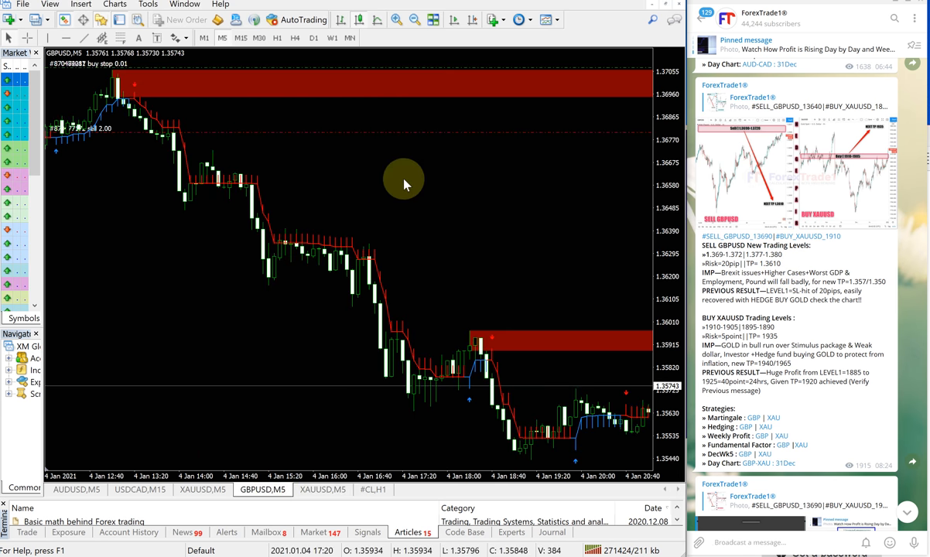
pyautogui.moveTo(557, 356)
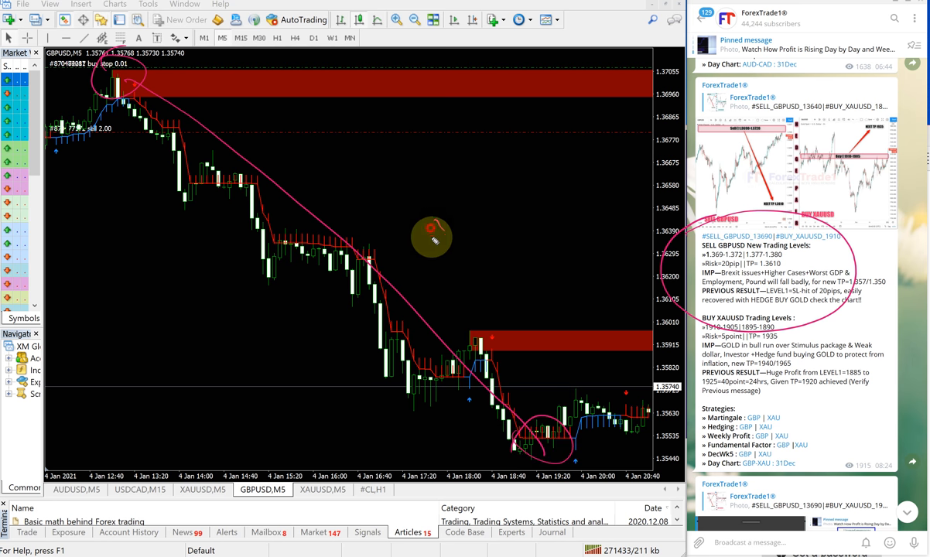
pyautogui.moveTo(432, 240); pyautogui.dragTo(515, 149)
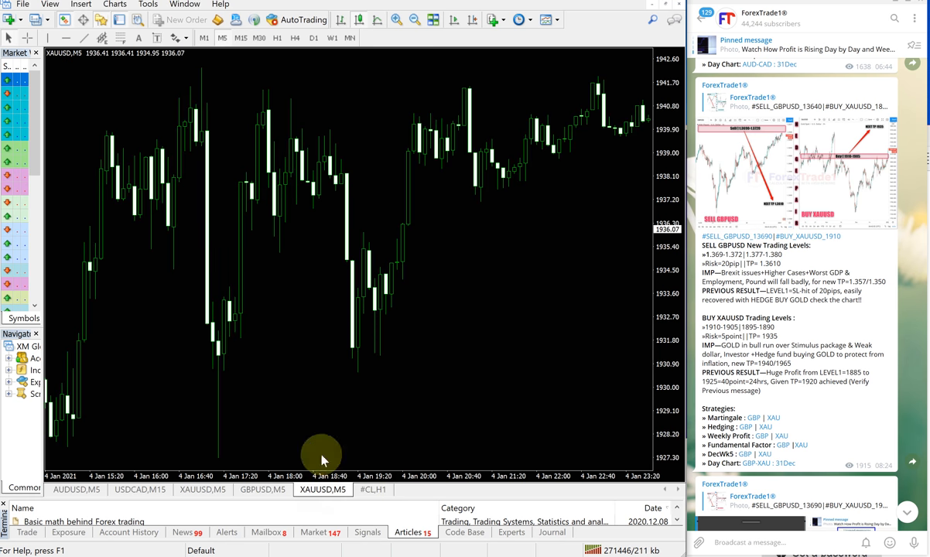
pyautogui.moveTo(361, 231)
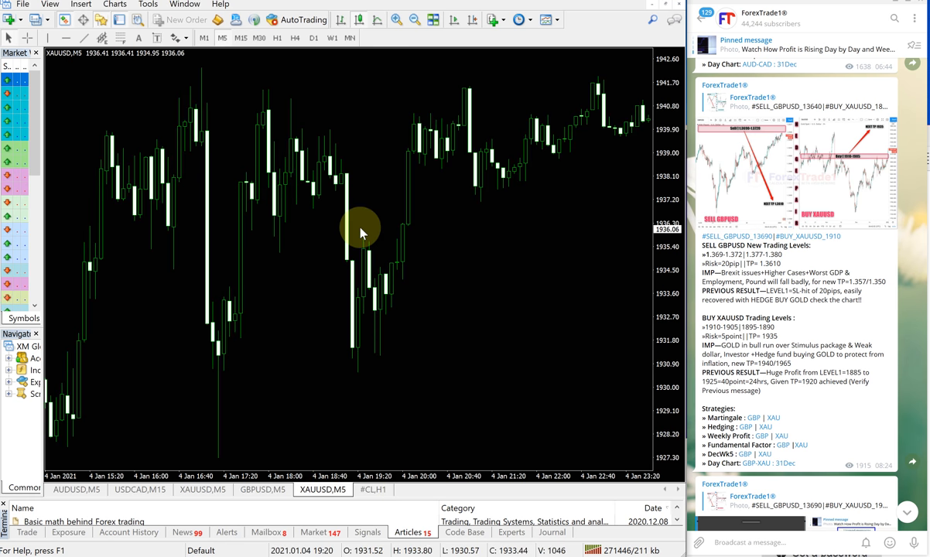
pyautogui.moveTo(481, 325)
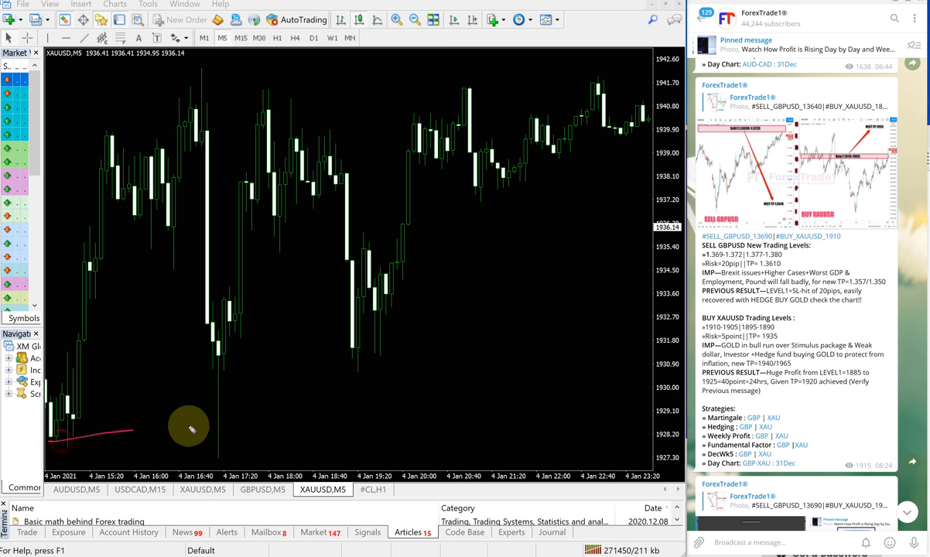
# Mark gold's rise from its low, then write SELL GBPUSD BUY XAUUSD on the GBPUSD M5 chart.
pyautogui.moveTo(190, 428); pyautogui.dragTo(85, 406)
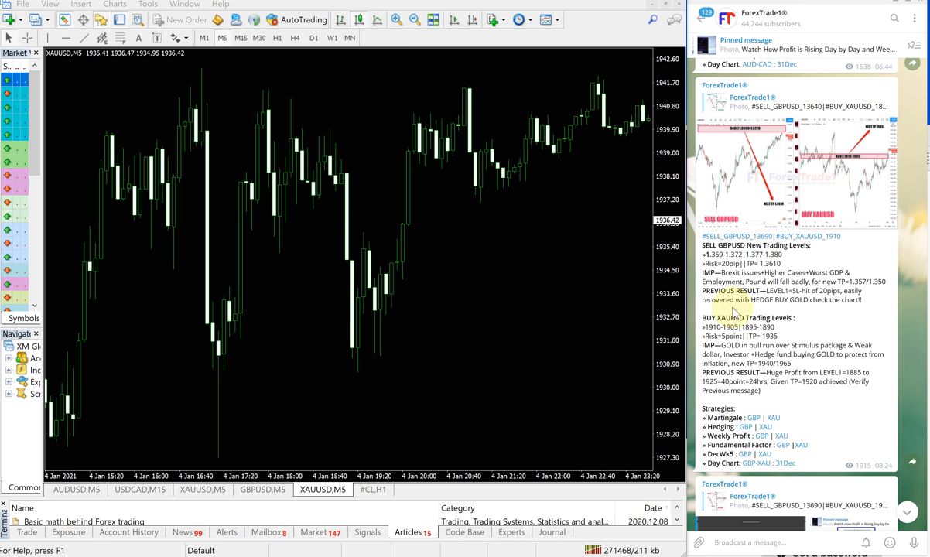
pyautogui.click(262, 489)
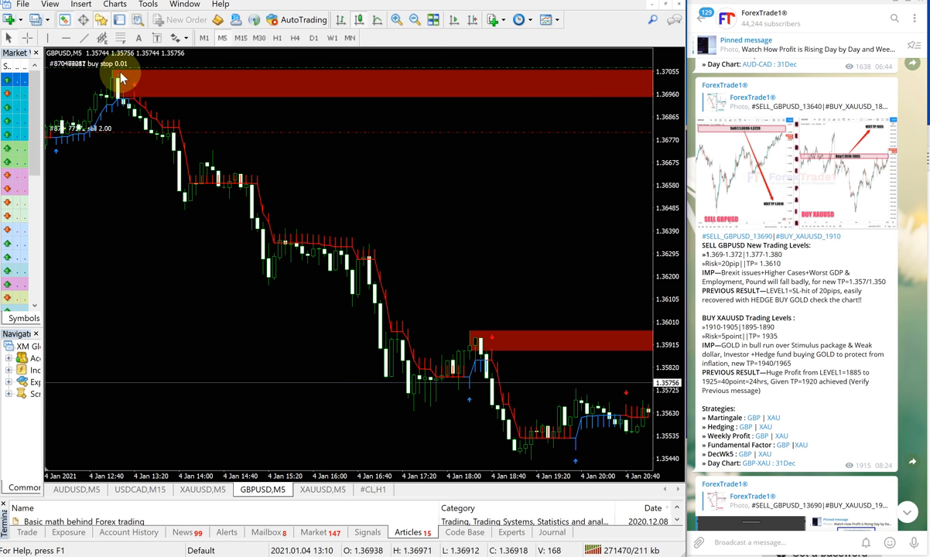
pyautogui.moveTo(361, 390)
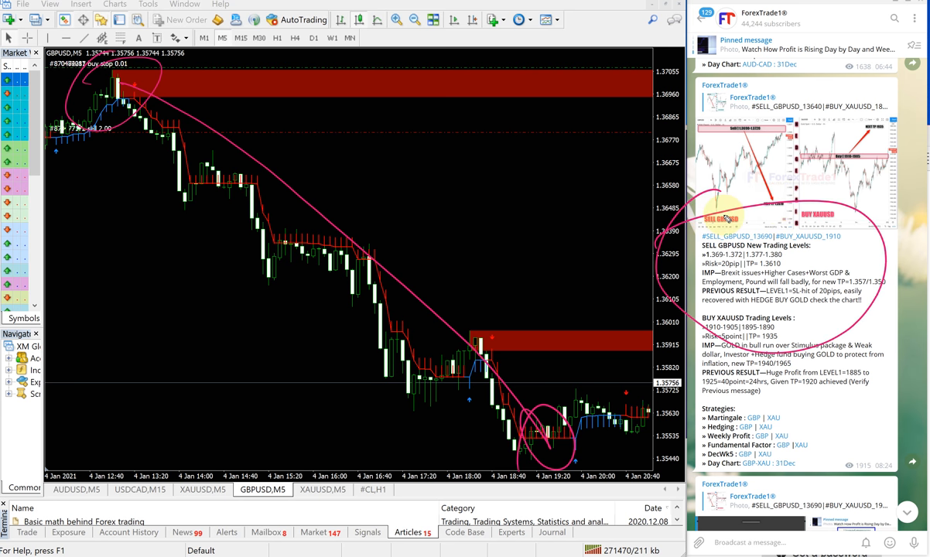
pyautogui.moveTo(466, 244)
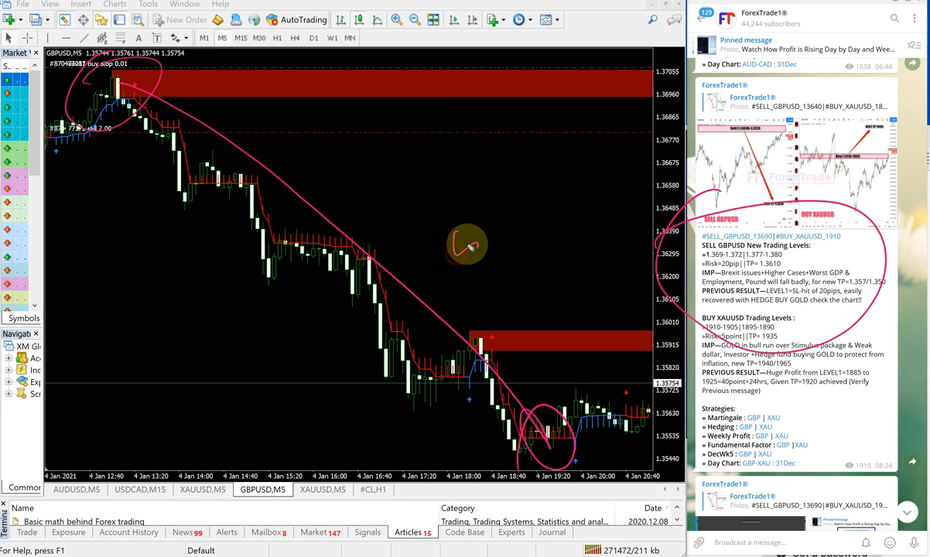
pyautogui.moveTo(464, 246); pyautogui.dragTo(513, 140)
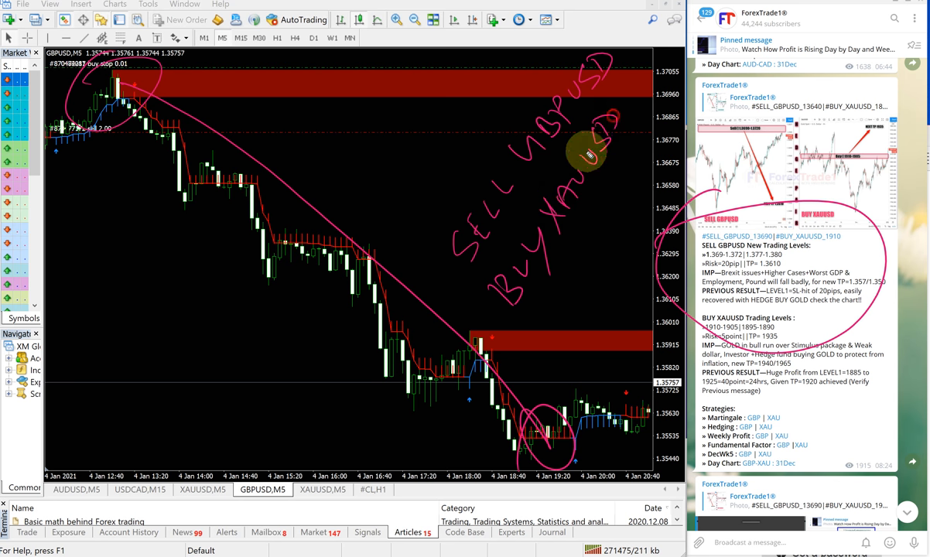
pyautogui.moveTo(588, 155); pyautogui.dragTo(171, 409)
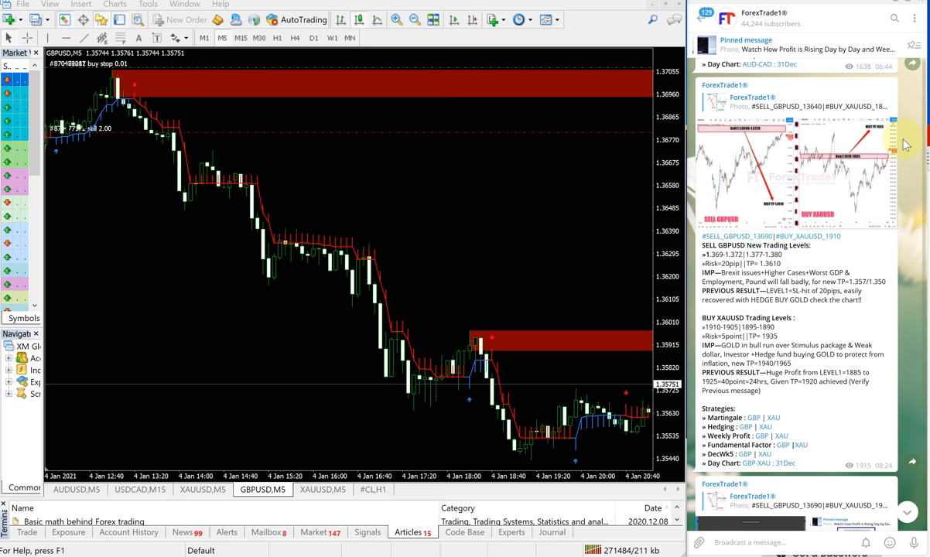
pyautogui.click(763, 13)
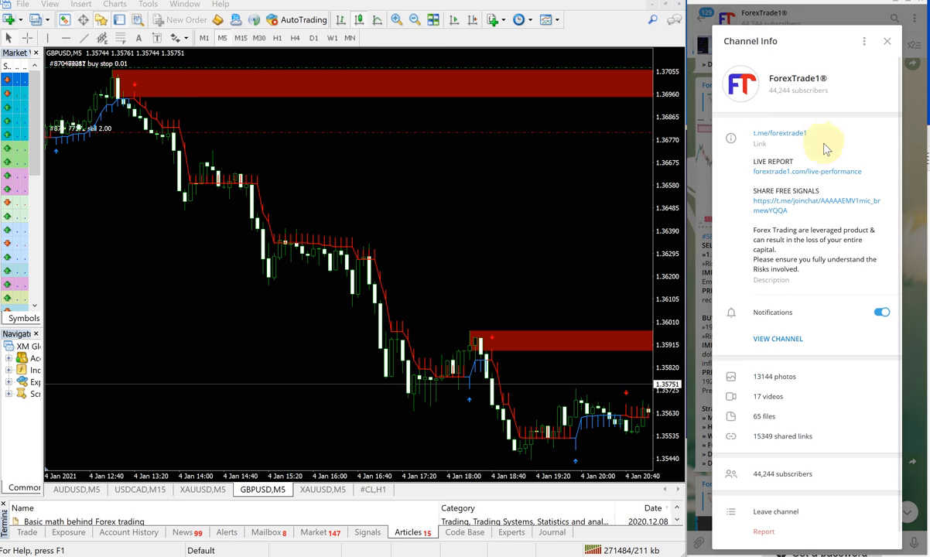
pyautogui.moveTo(770, 190)
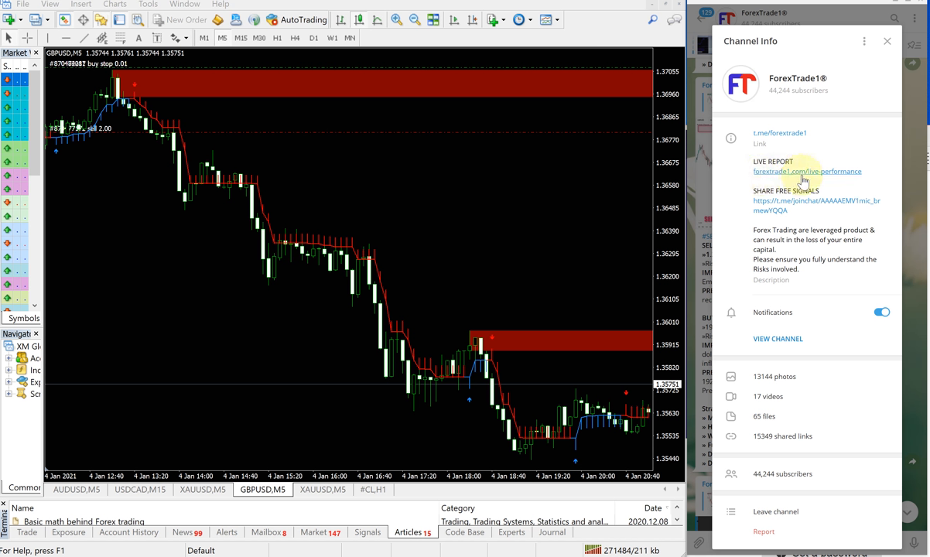
pyautogui.moveTo(828, 180)
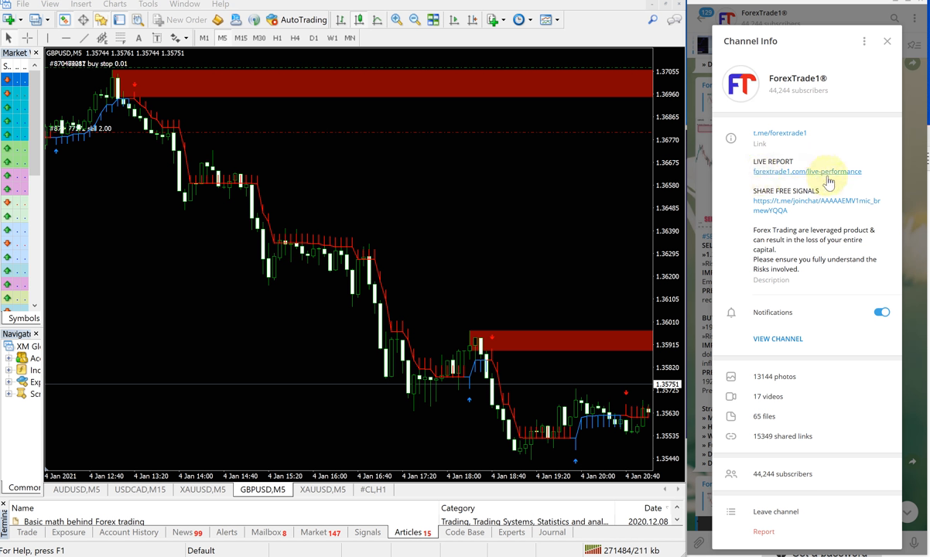
pyautogui.moveTo(861, 186)
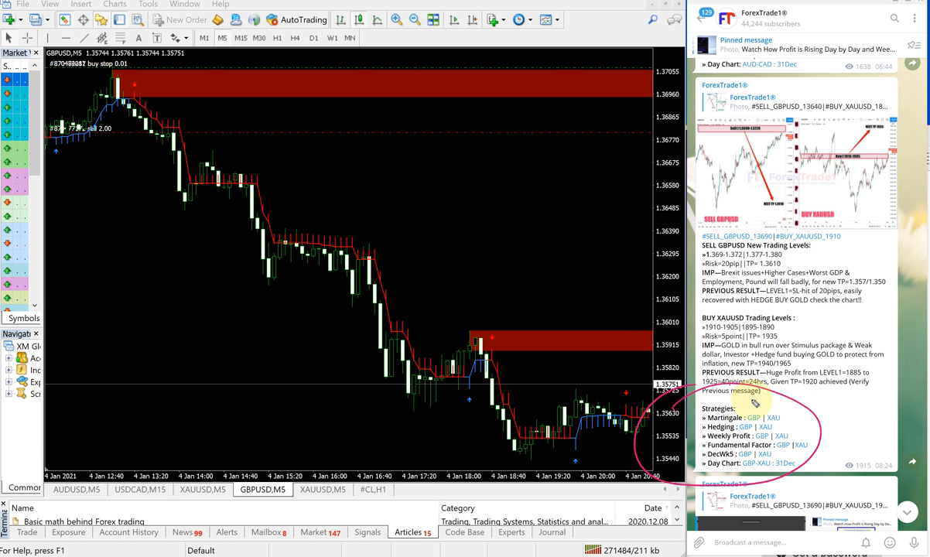
pyautogui.moveTo(661, 440)
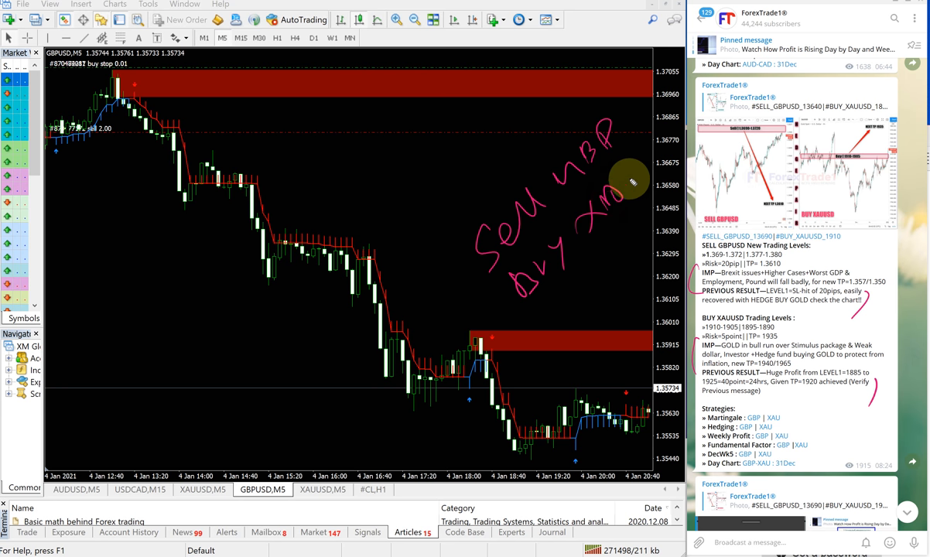
pyautogui.moveTo(522, 364); pyautogui.dragTo(649, 167)
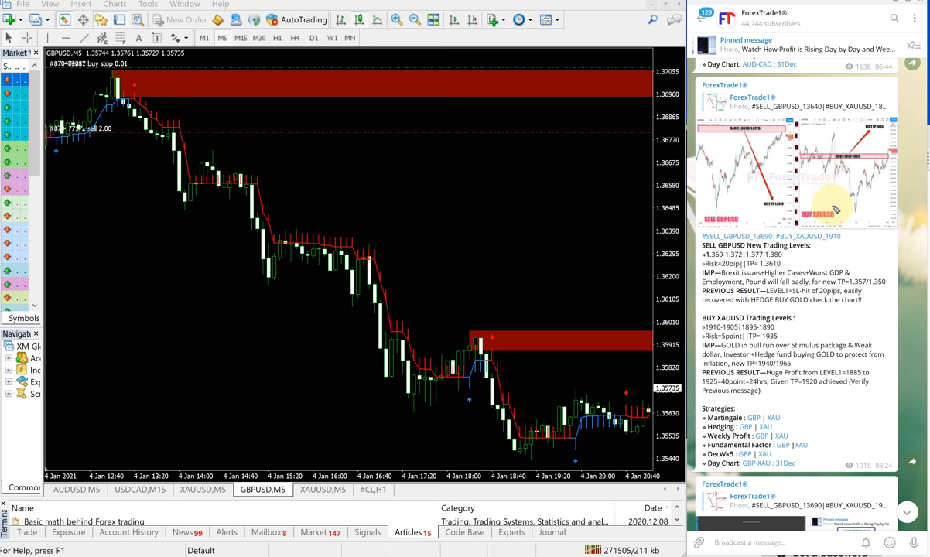
pyautogui.scroll(-3)
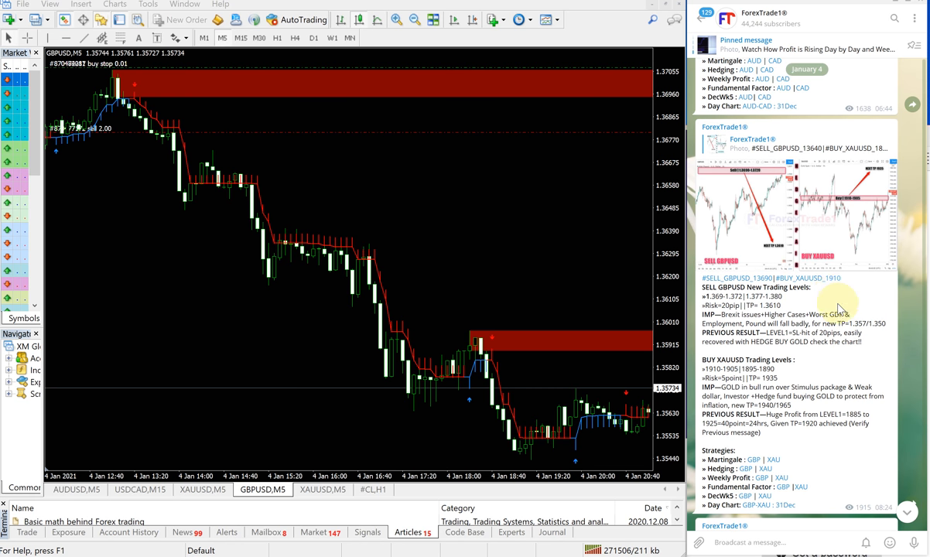
pyautogui.moveTo(499, 246)
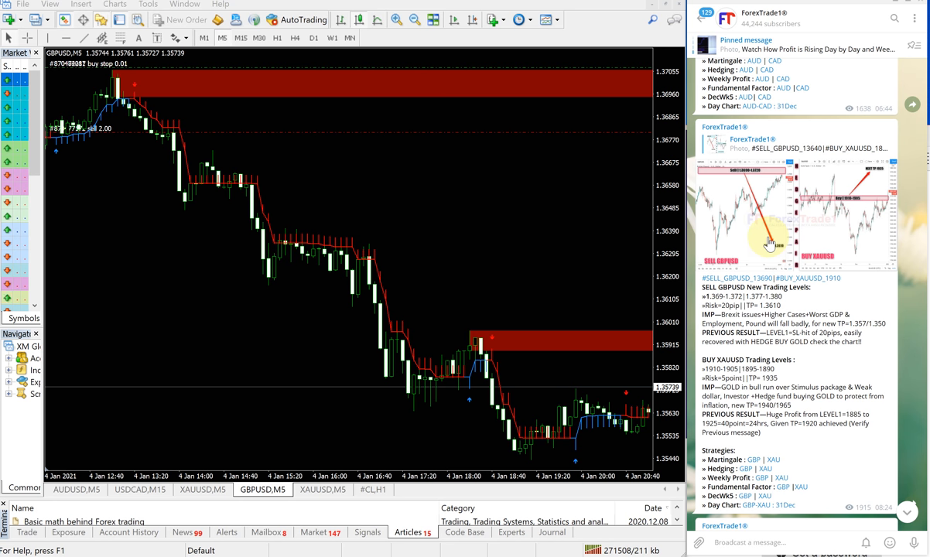
pyautogui.moveTo(502, 251)
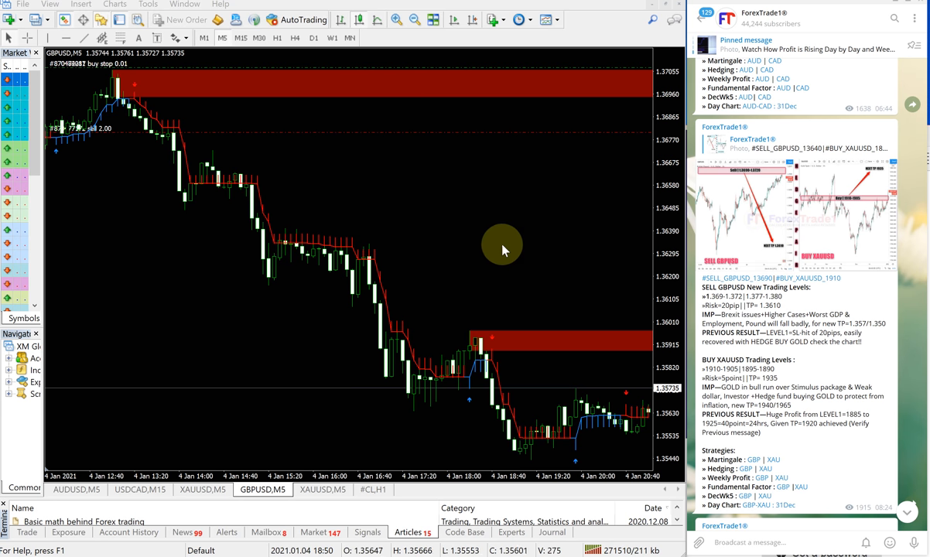